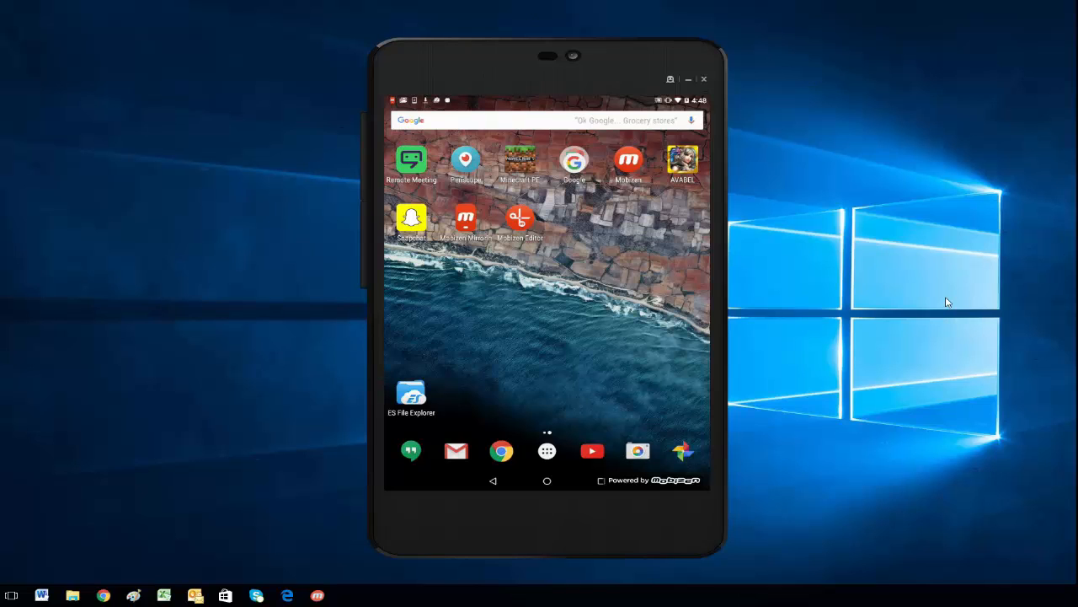
mouse_move(919, 310)
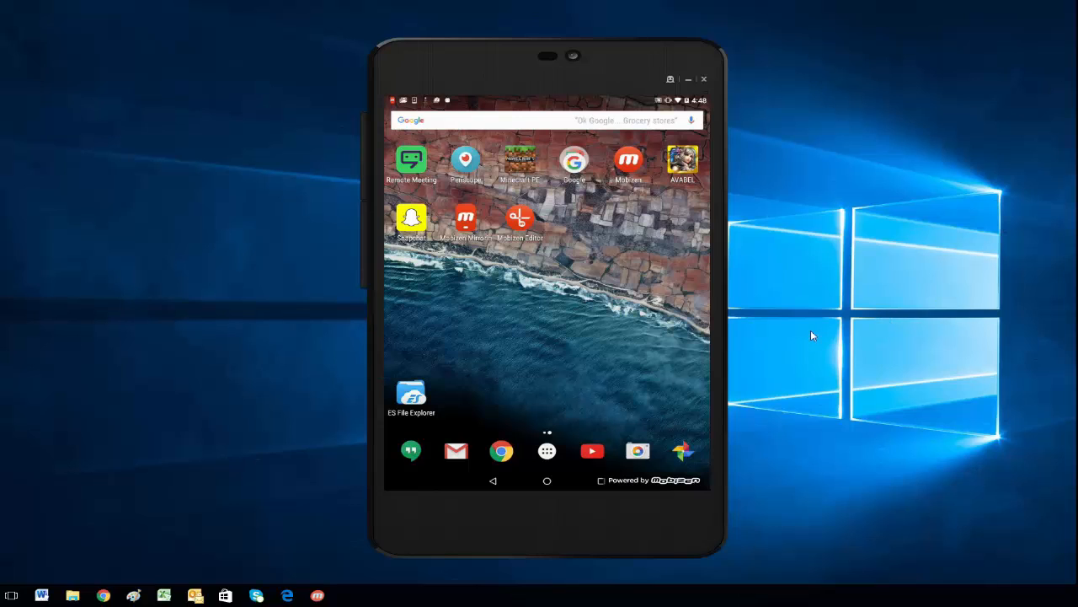
mouse_move(758, 246)
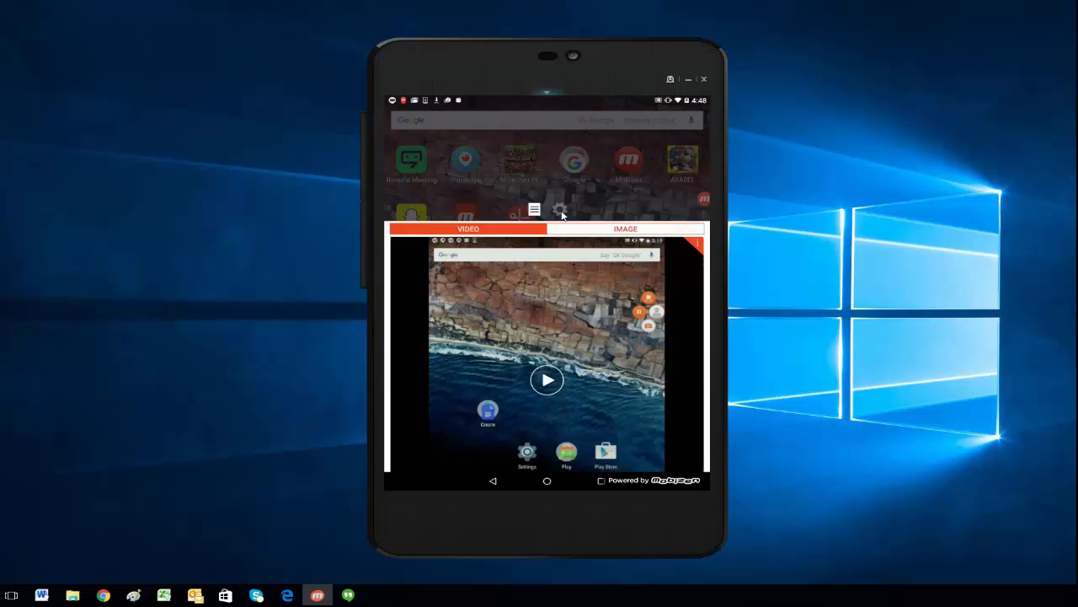
Bring up Mobizen's settings from the gear icon on the panel.
click(560, 209)
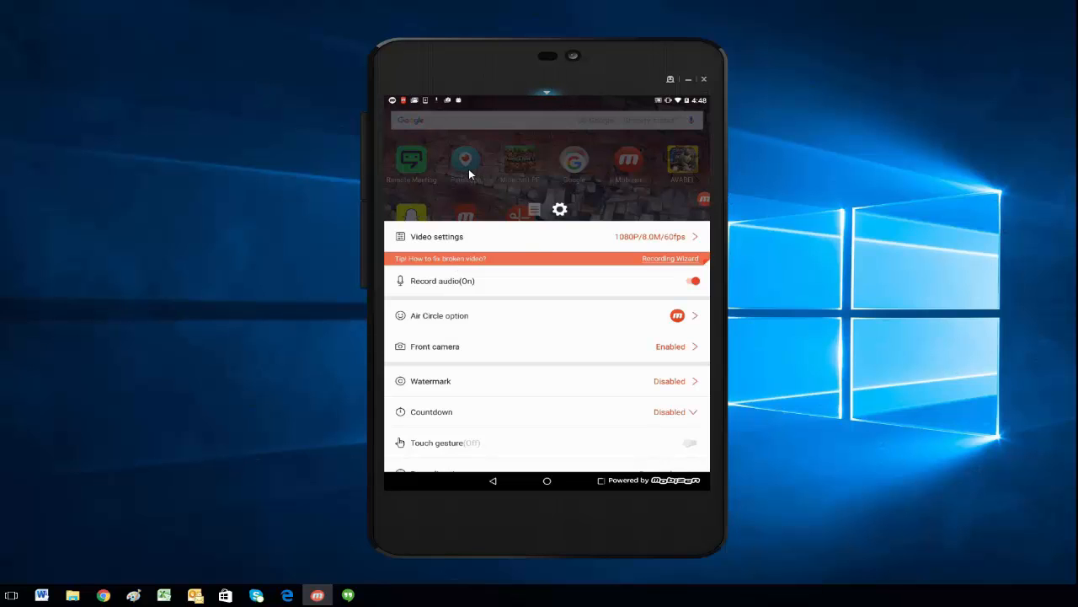
mouse_move(447, 189)
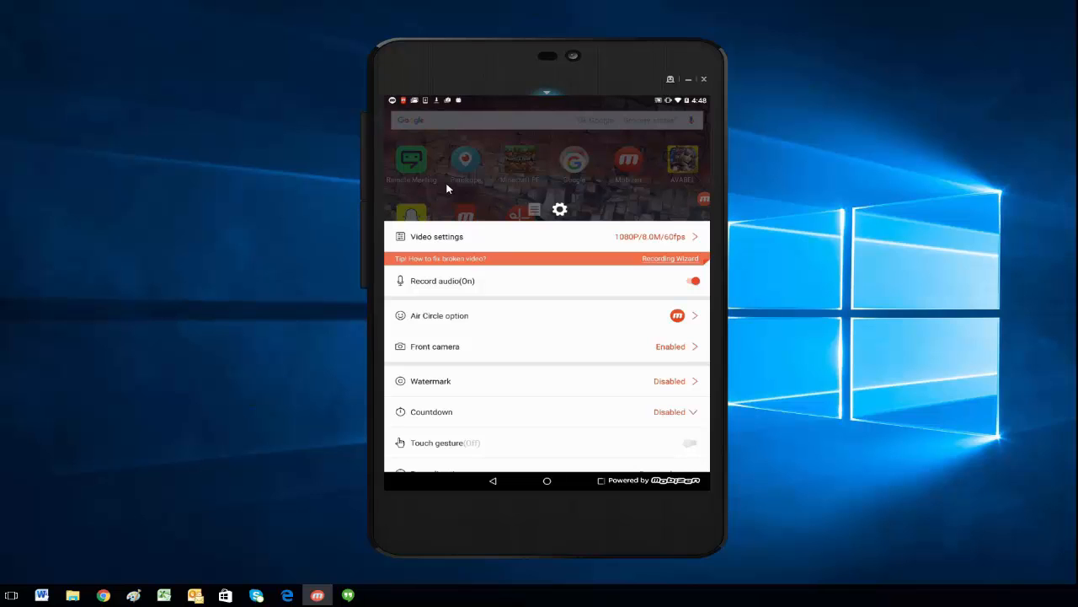
mouse_move(441, 208)
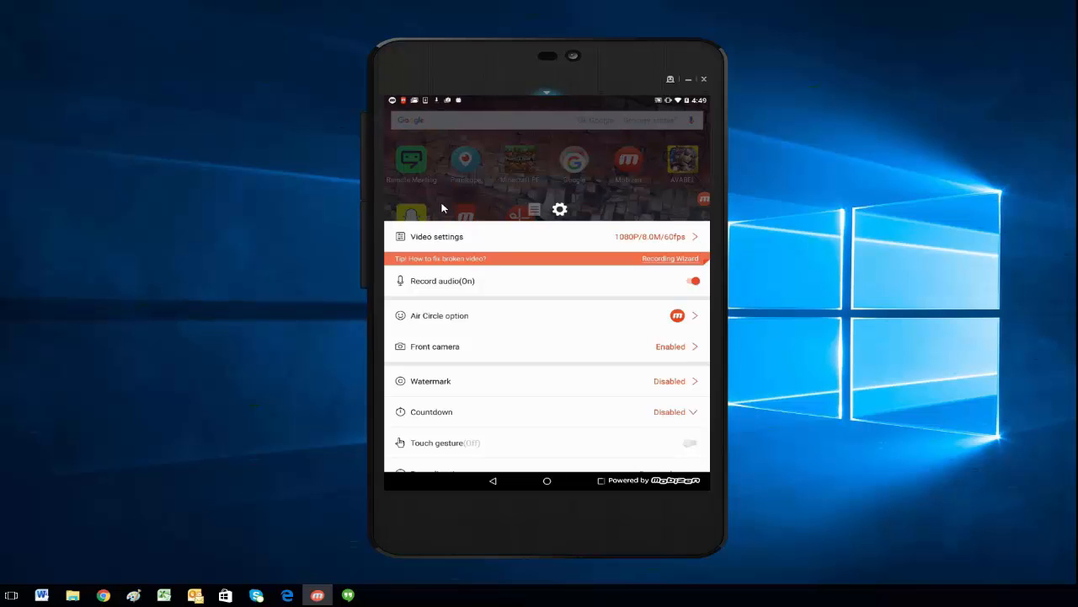
mouse_move(386, 236)
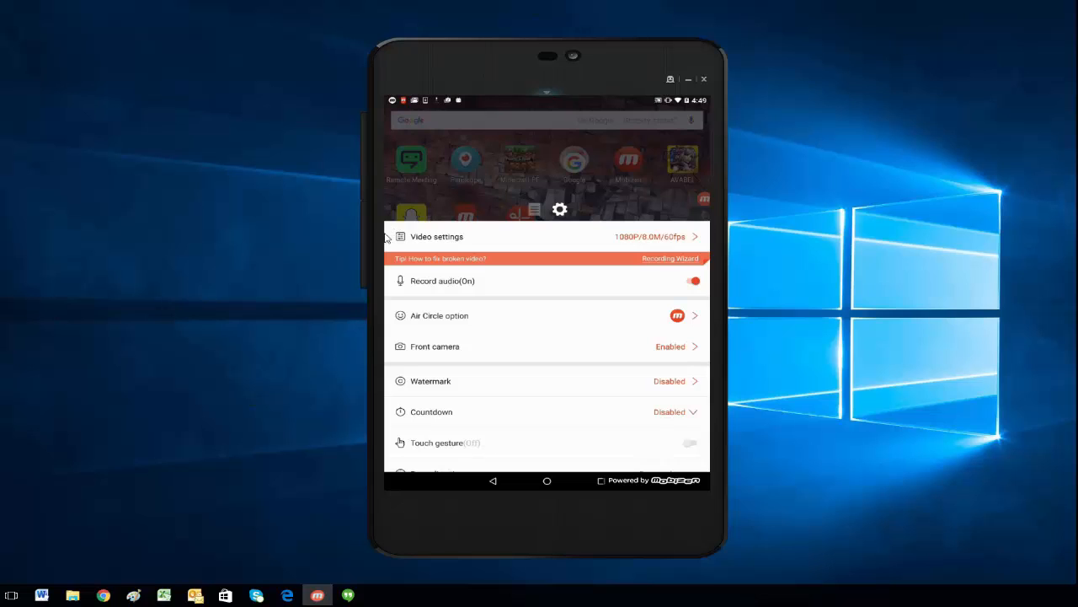
mouse_move(694, 243)
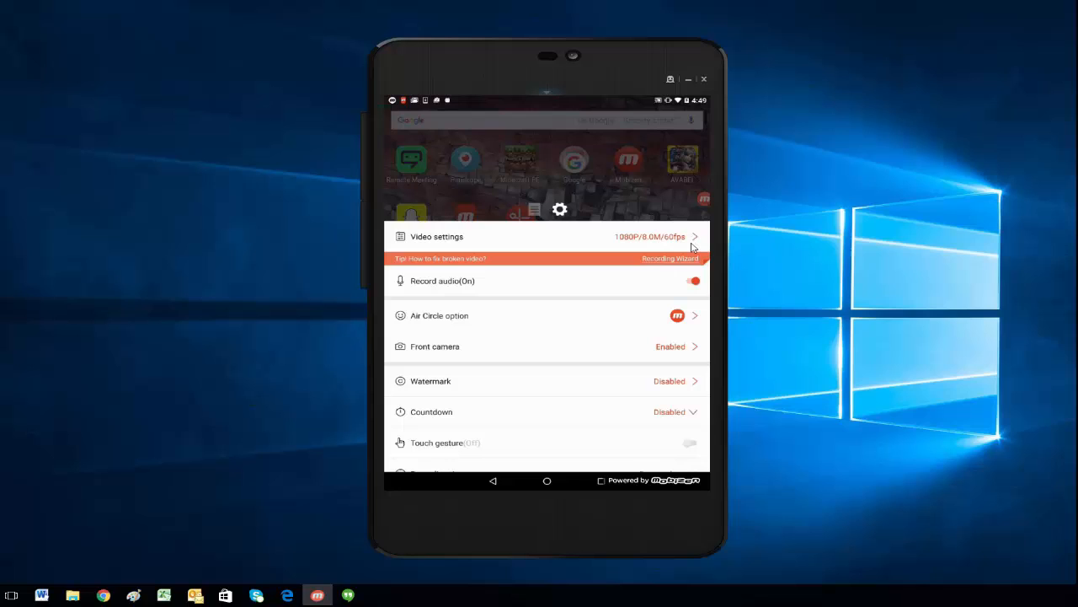
mouse_move(633, 240)
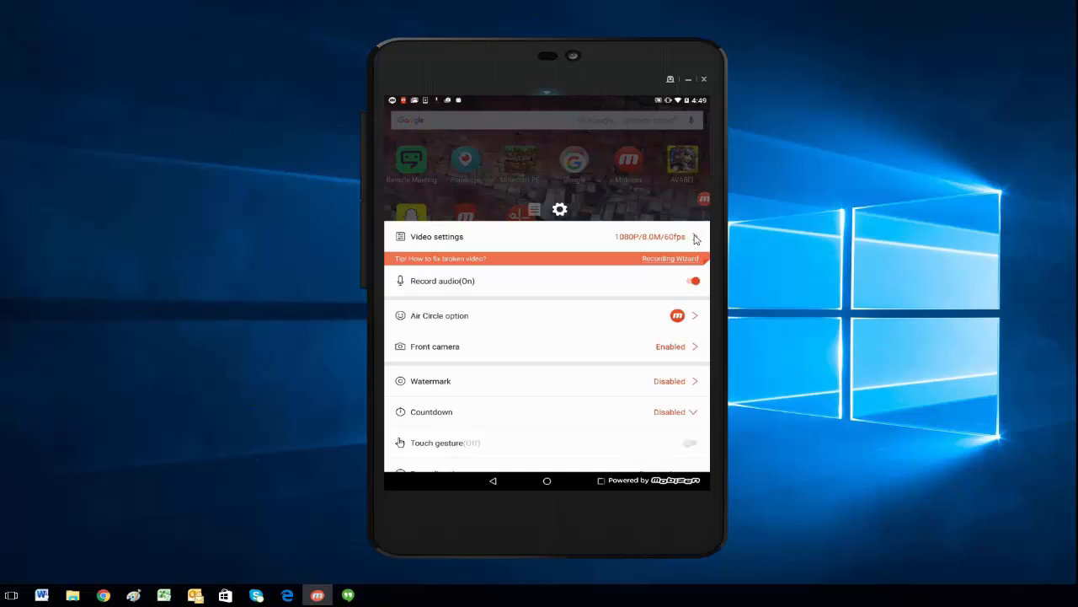
In Video settings, lower the recording resolution from 1080p to 720p.
click(438, 236)
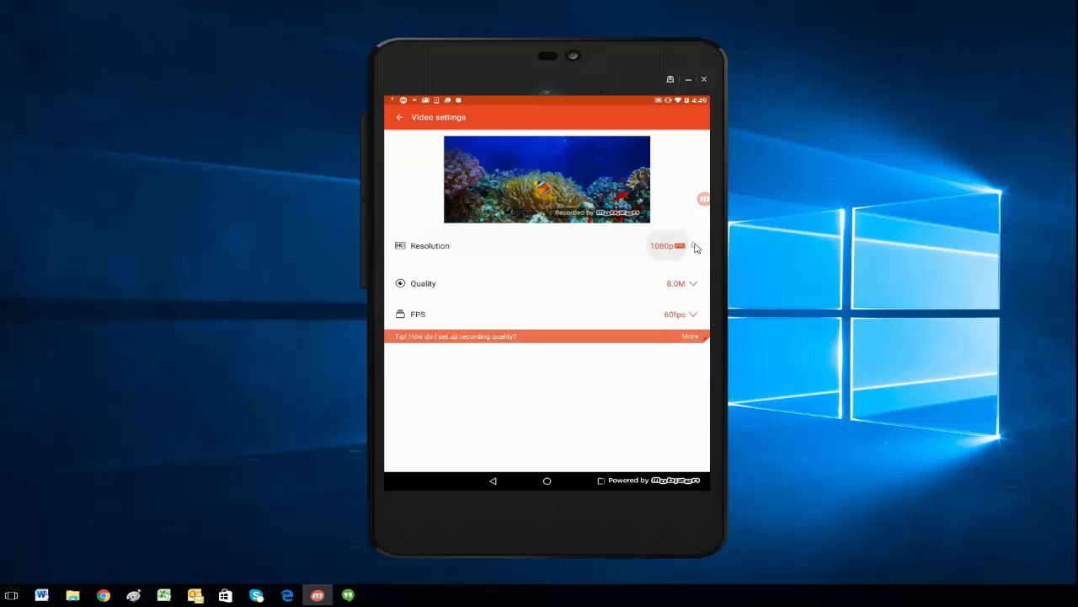
click(692, 246)
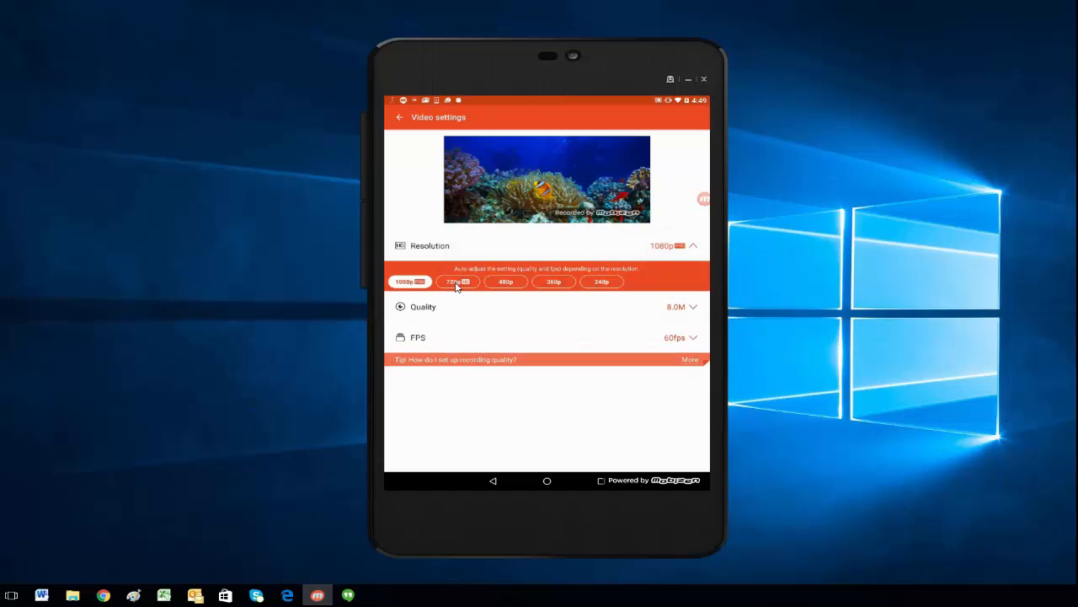
click(455, 279)
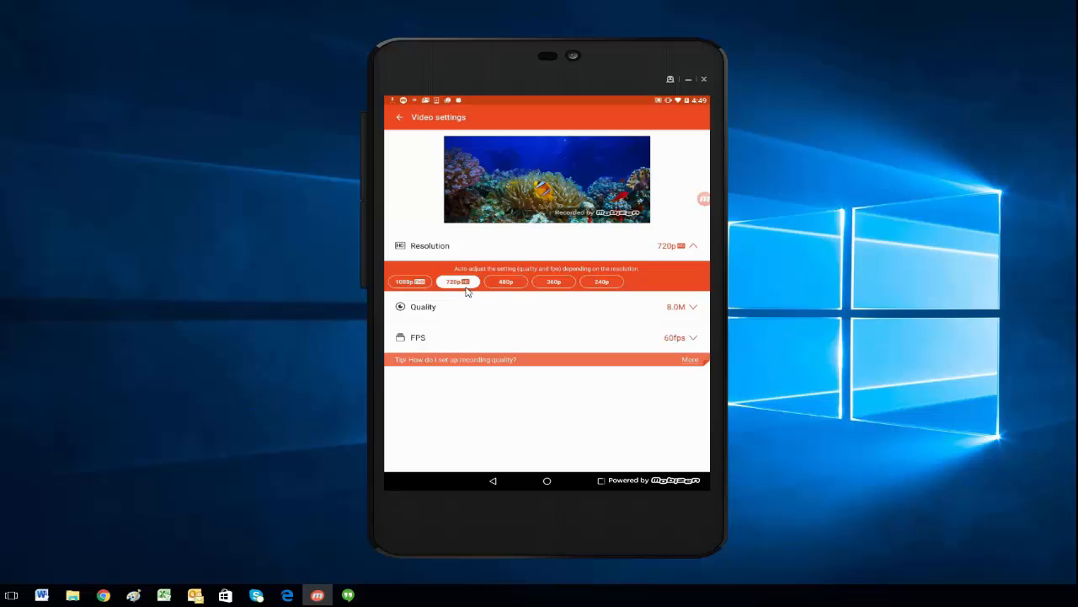
mouse_move(439, 286)
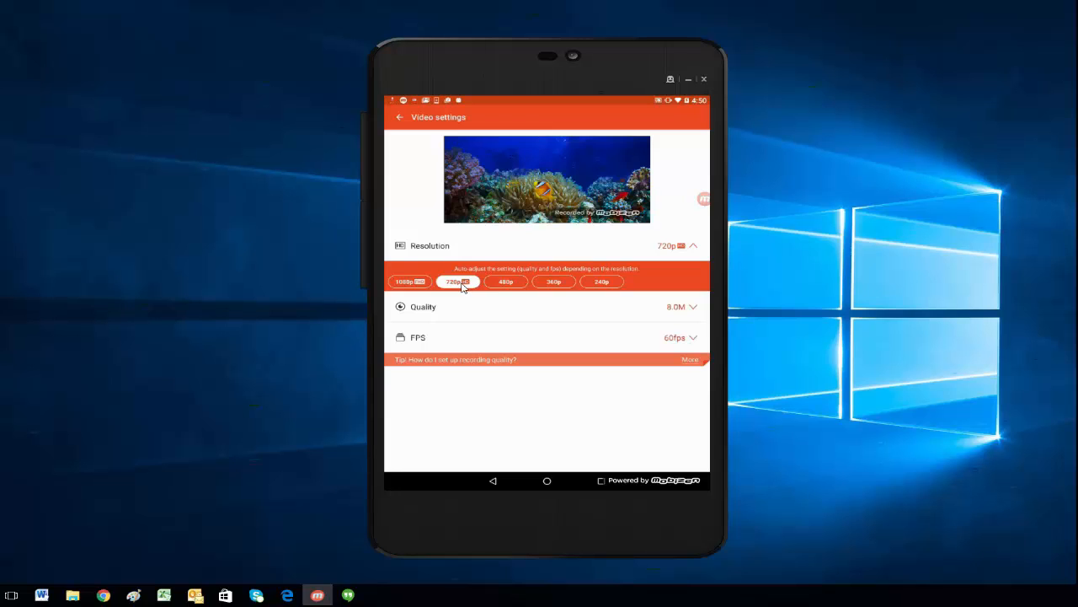
mouse_move(468, 291)
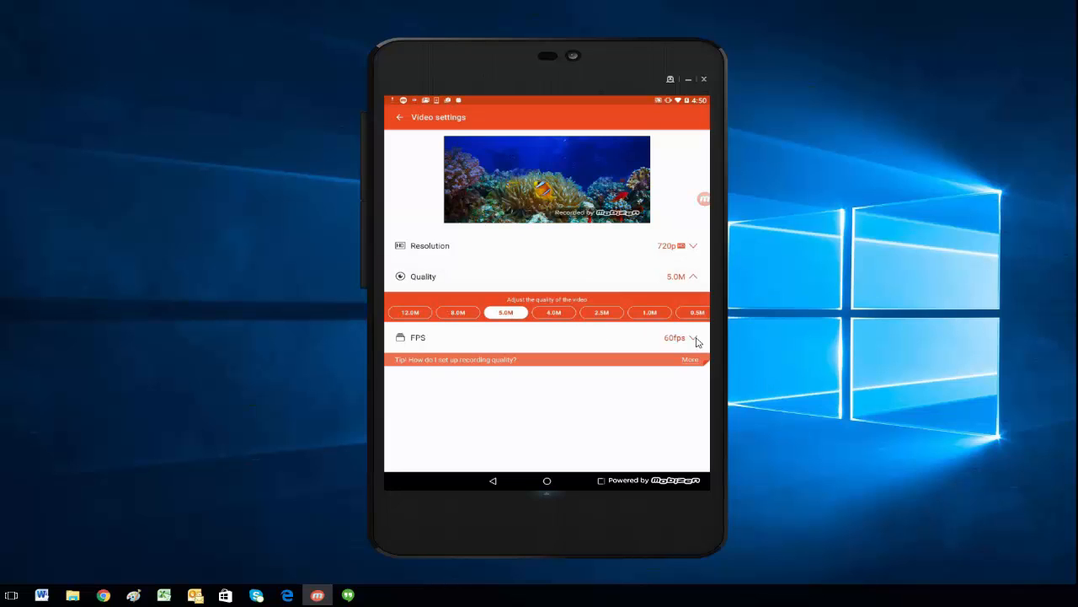
Lower the recording frame rate from 60fps to 50fps.
click(677, 337)
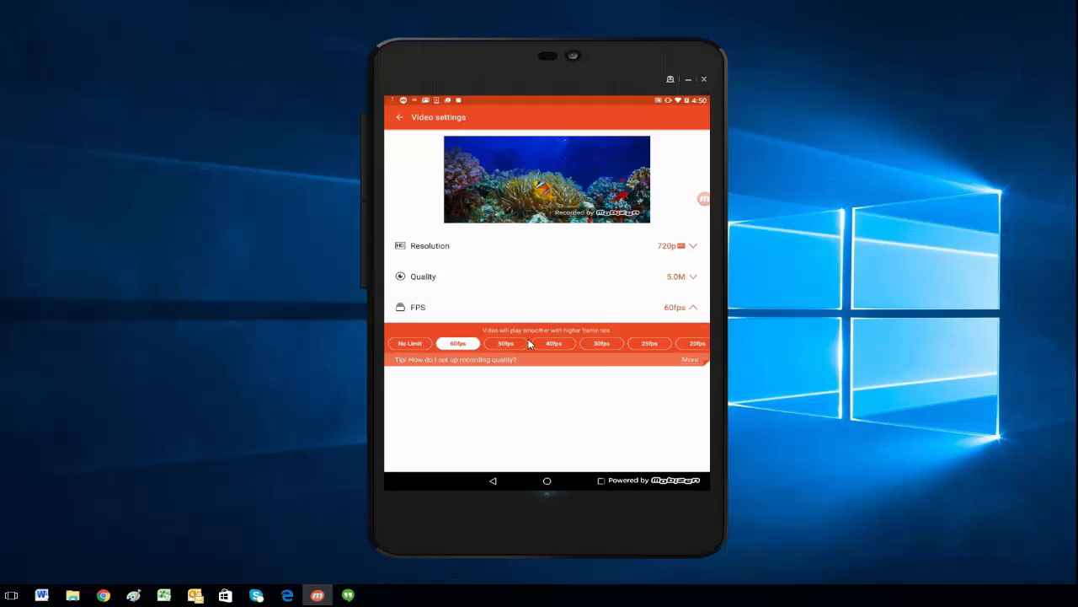
click(506, 344)
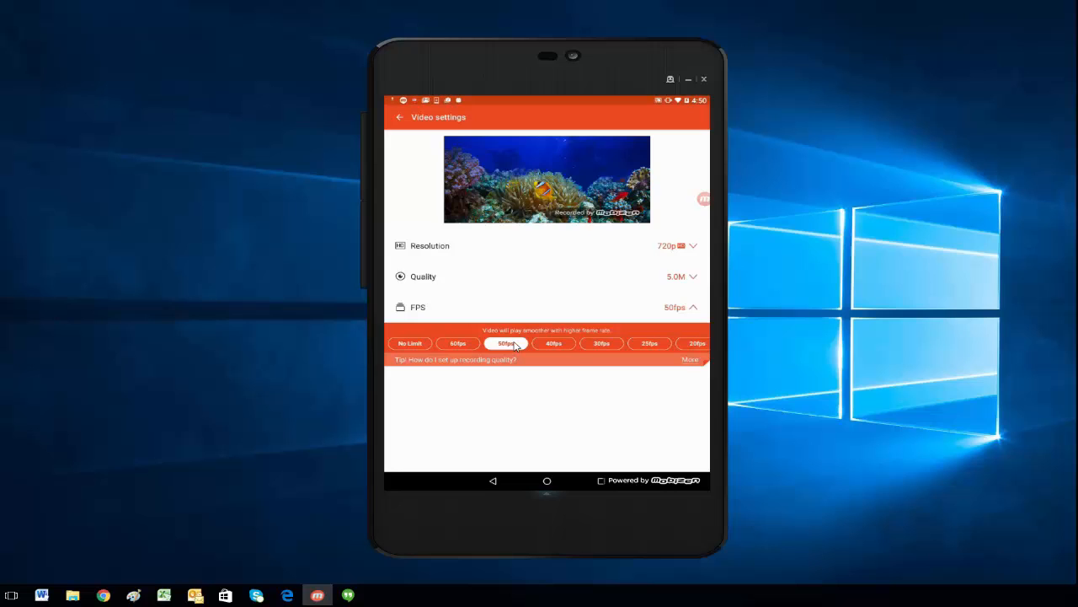
click(681, 307)
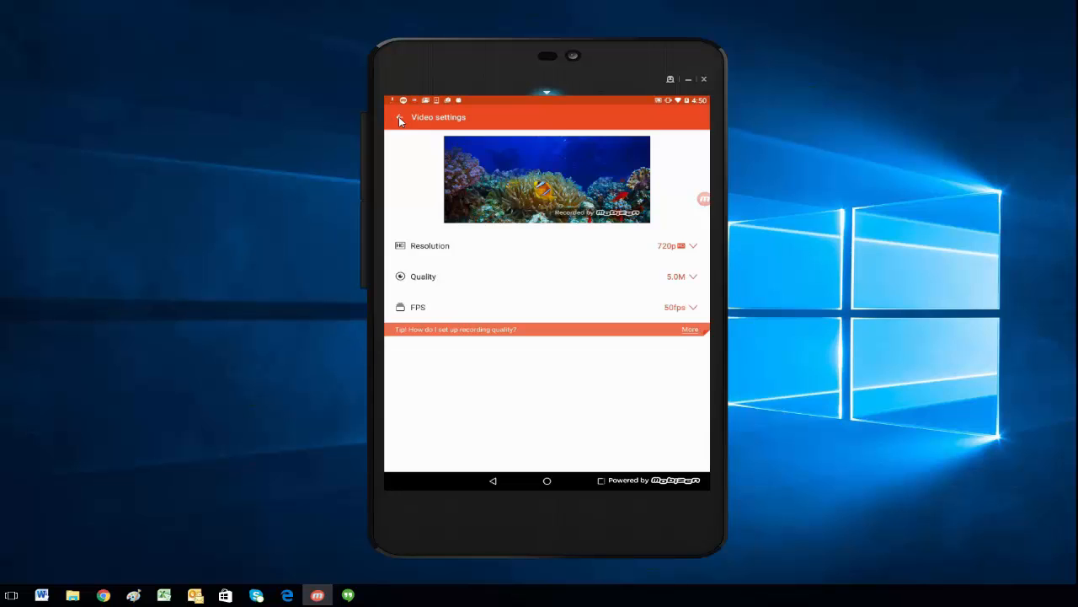
Leave the 720p/5.0M/50fps settings and return to the tablet's home screen.
click(401, 118)
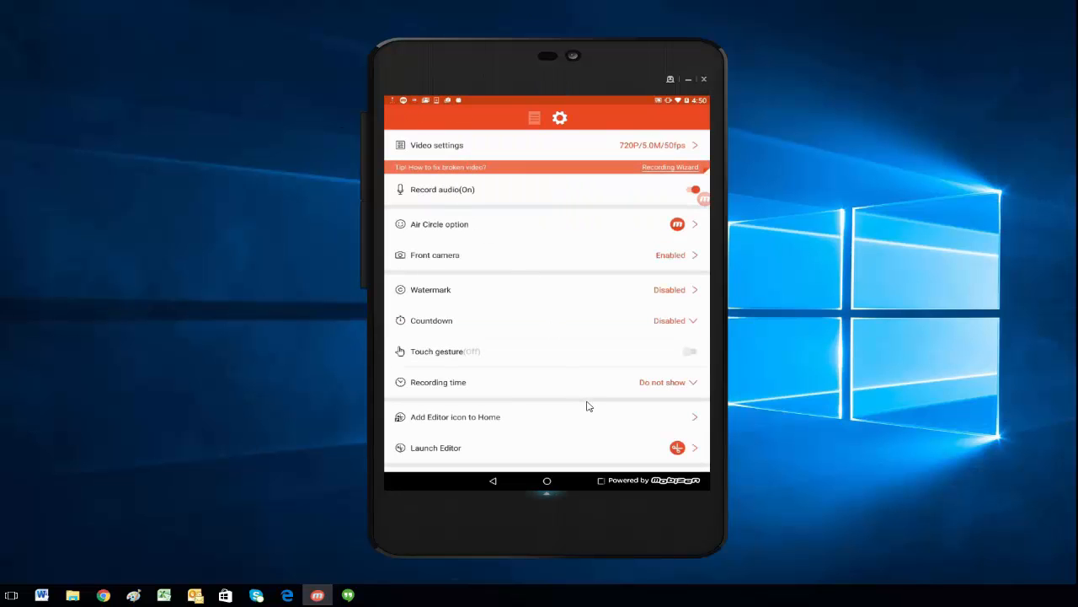
mouse_move(617, 391)
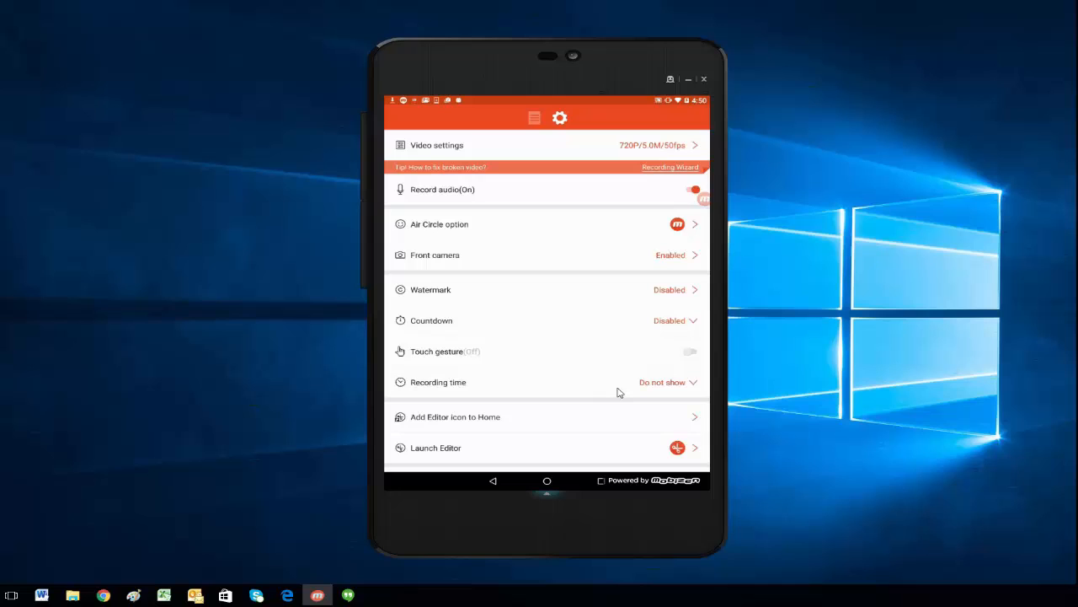
mouse_move(636, 387)
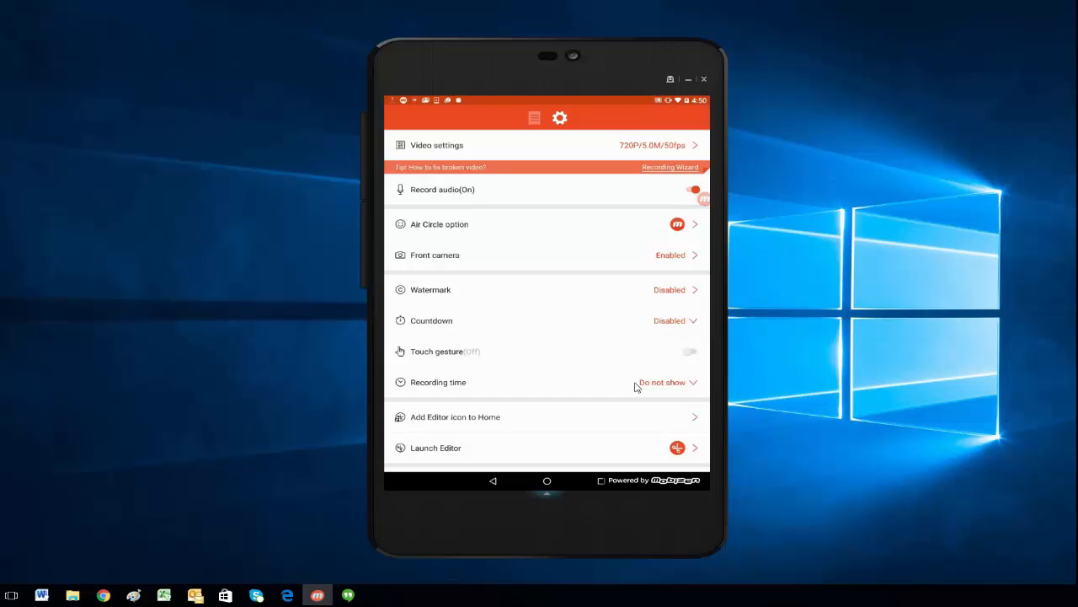
mouse_move(563, 476)
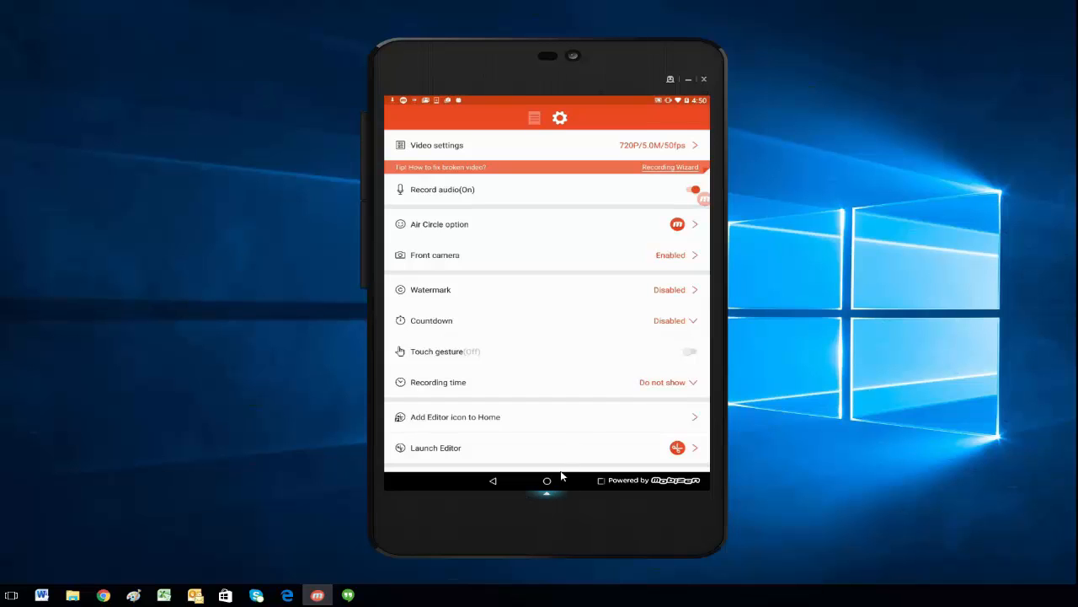
mouse_move(630, 469)
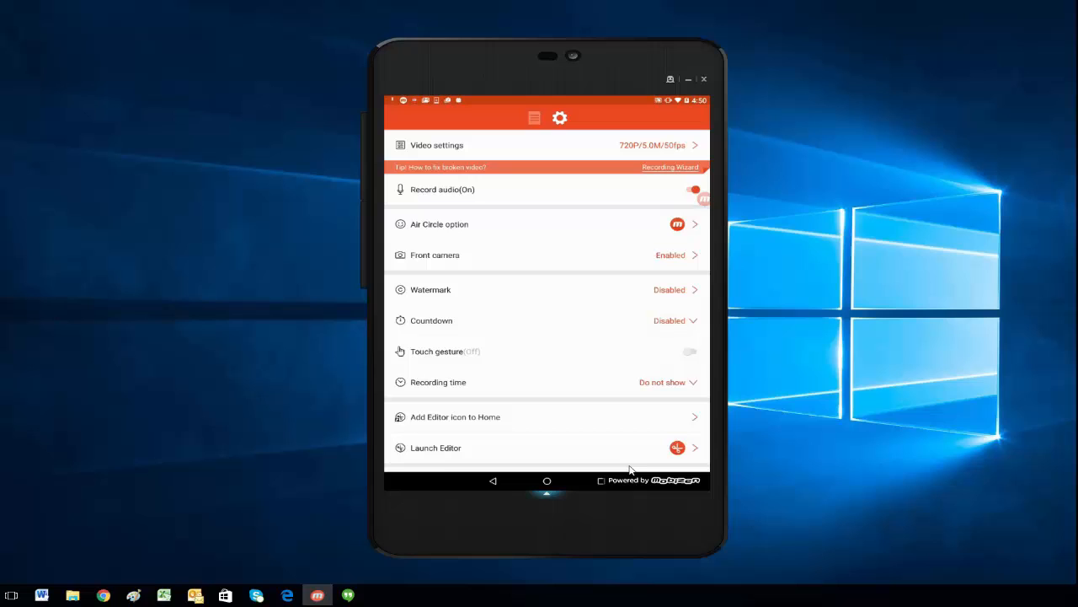
mouse_move(644, 465)
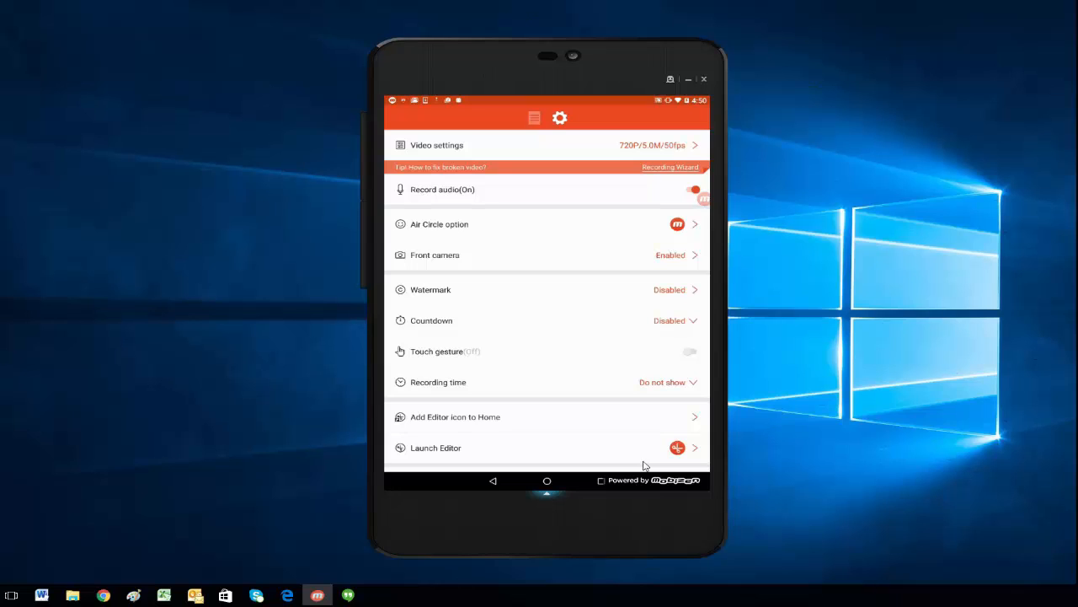
mouse_move(555, 451)
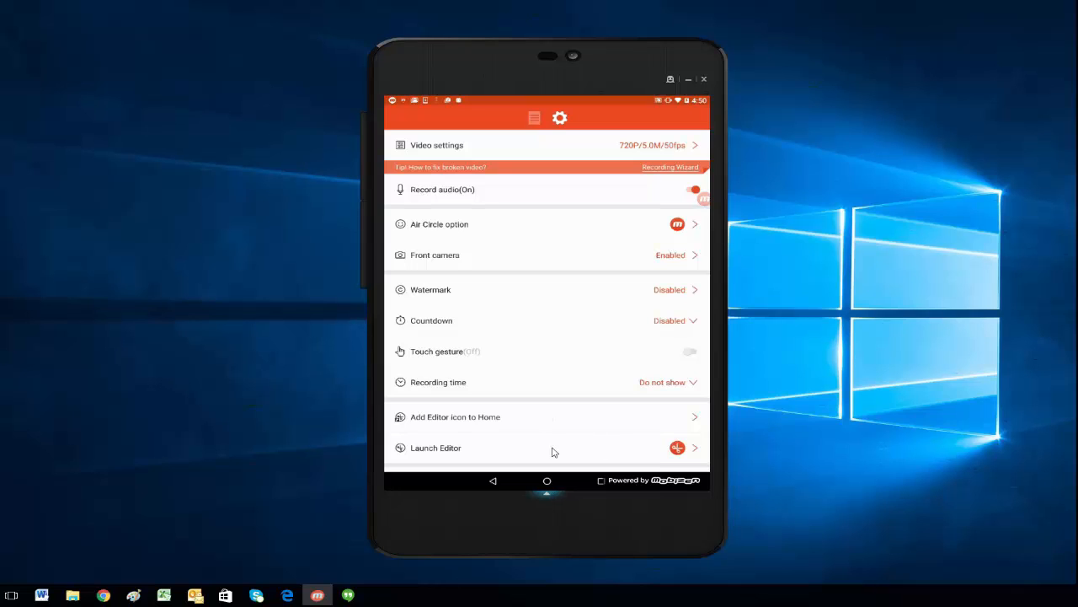
mouse_move(588, 165)
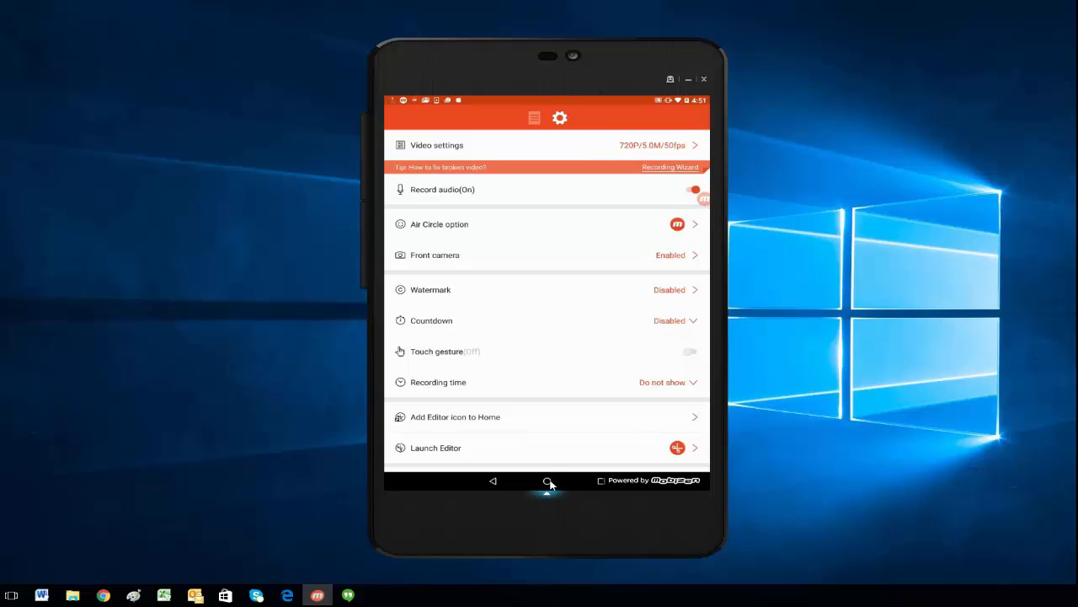
click(549, 482)
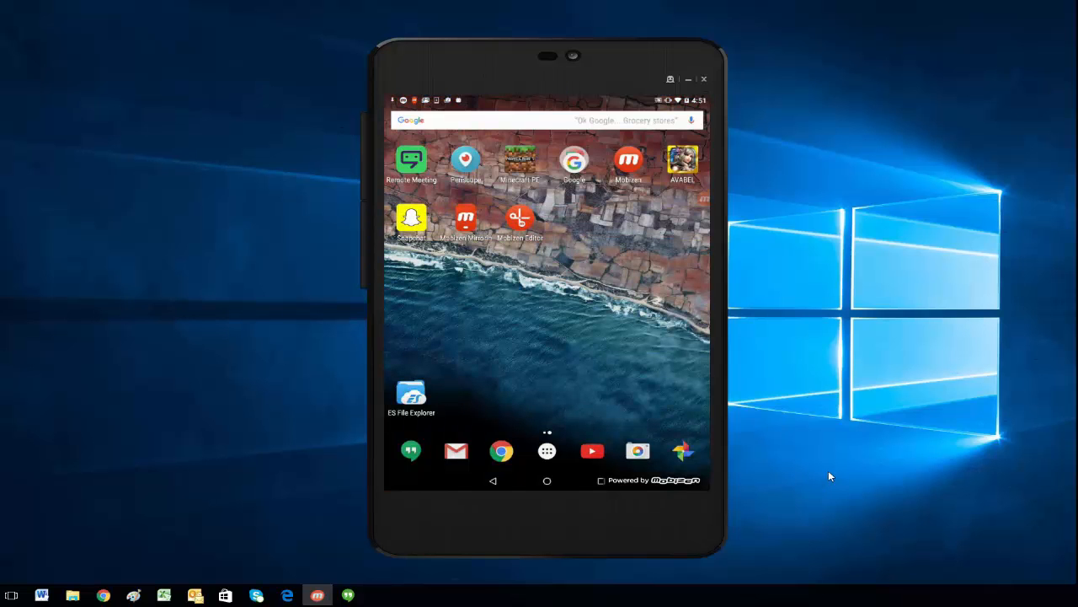